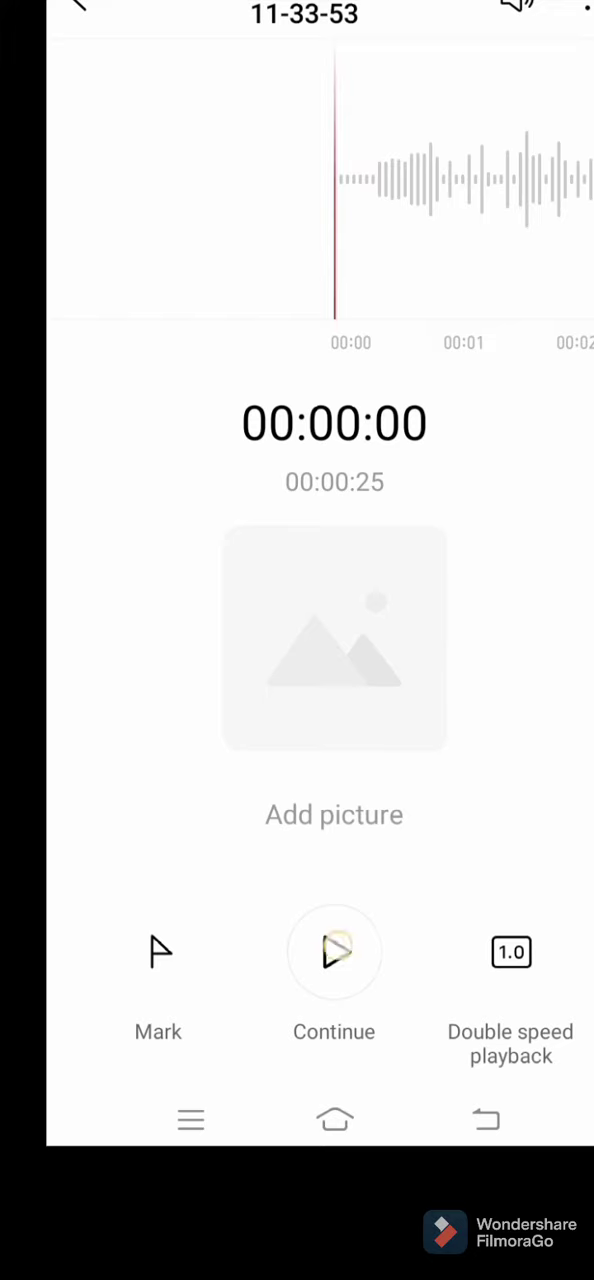
Play recording 11-33-53 from 0 s through to 24 s, then pause it
left_click(334, 952)
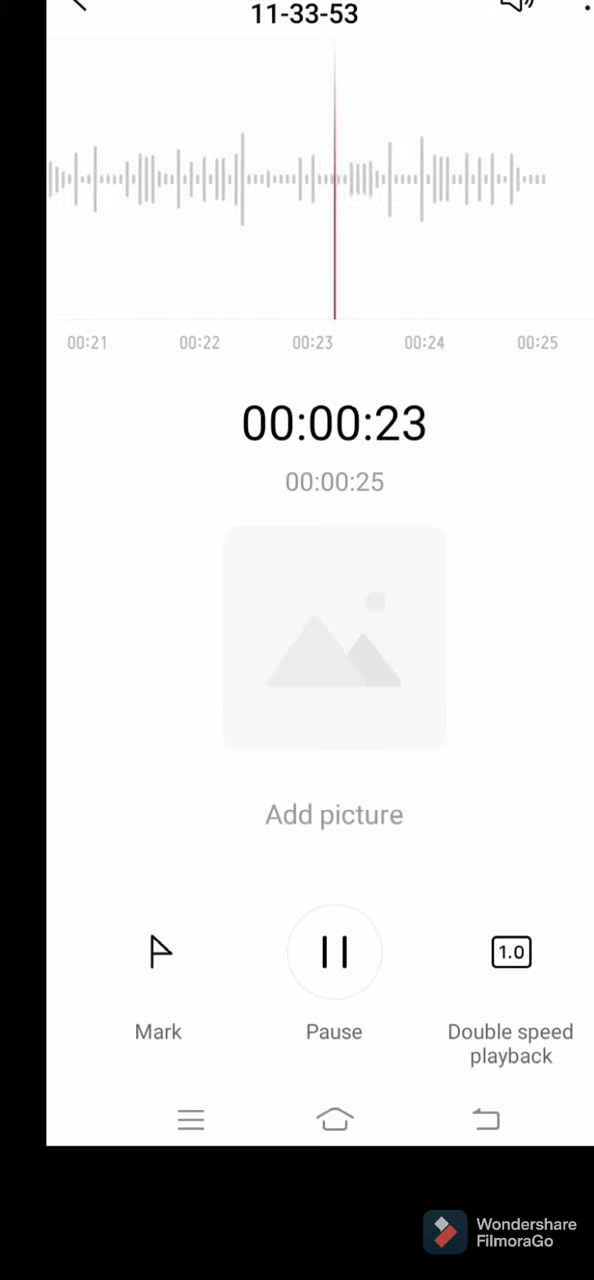
left_click(334, 951)
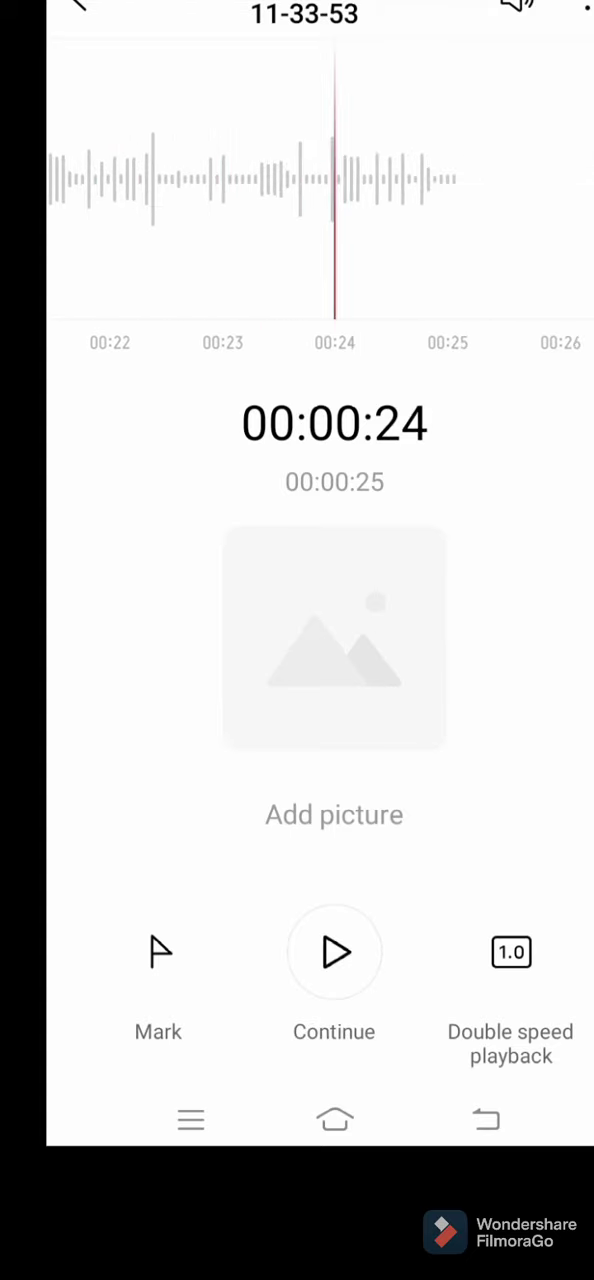